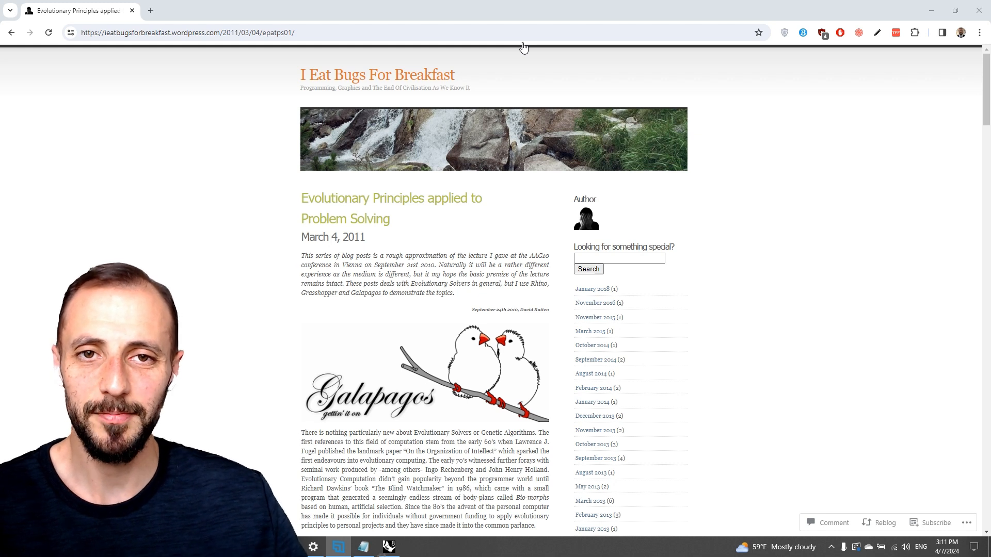
{"action": "mouse_move", "coordinate": [522, 78]}
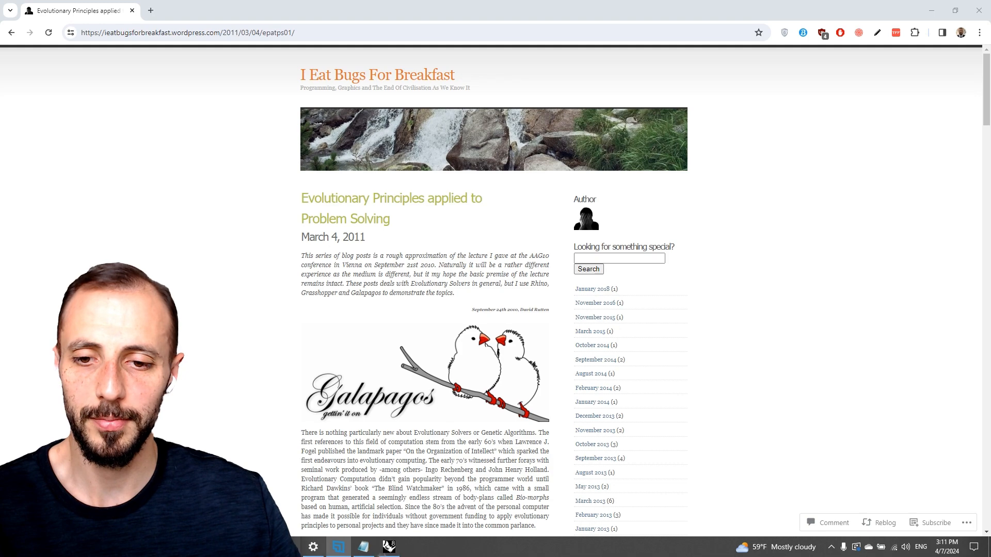
Scroll through the Galapagos blog post, then switch to the Rhino canopy shadow definition
{"action": "scroll", "scroll_direction": "down", "scroll_amount": 3}
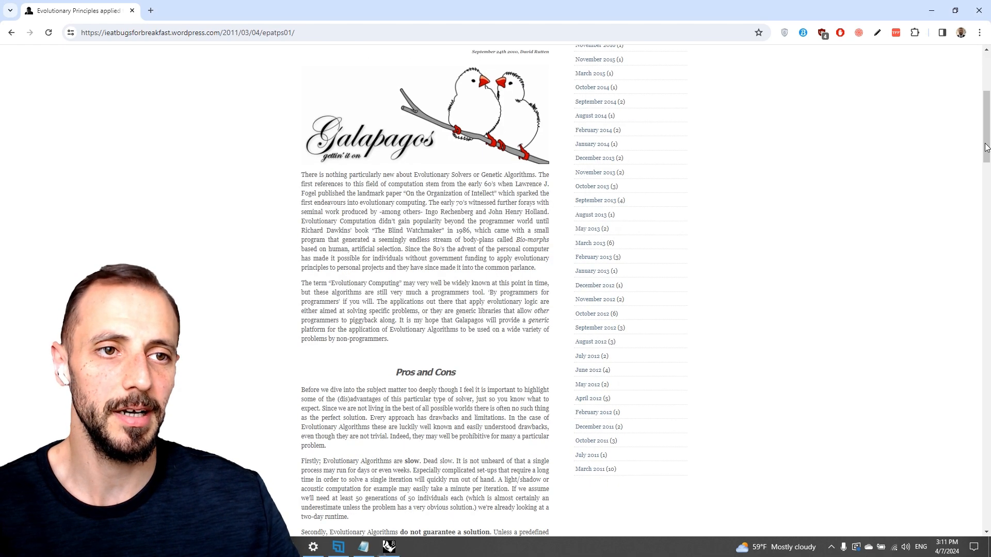
{"action": "scroll", "scroll_direction": "up", "scroll_amount": 3}
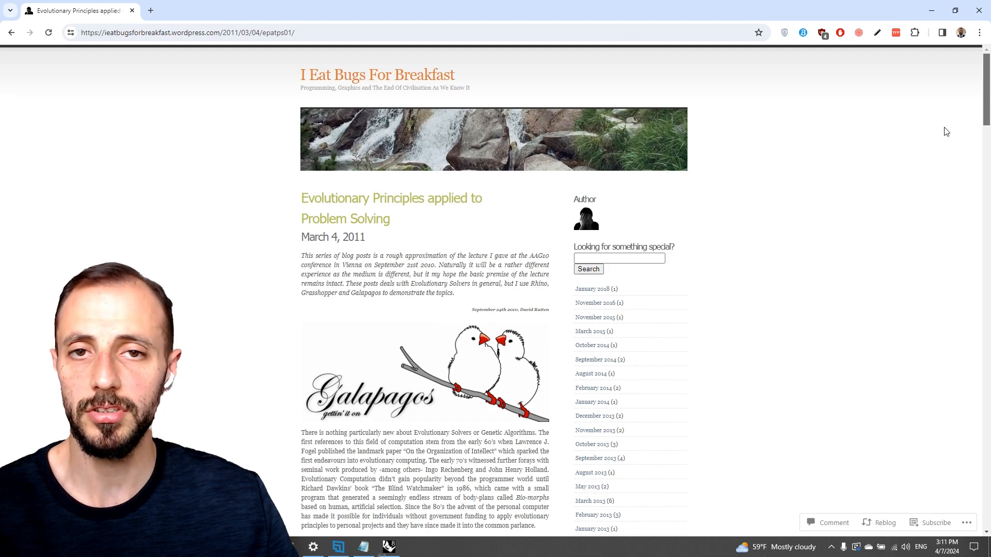
{"action": "scroll", "scroll_direction": "down", "scroll_amount": 3}
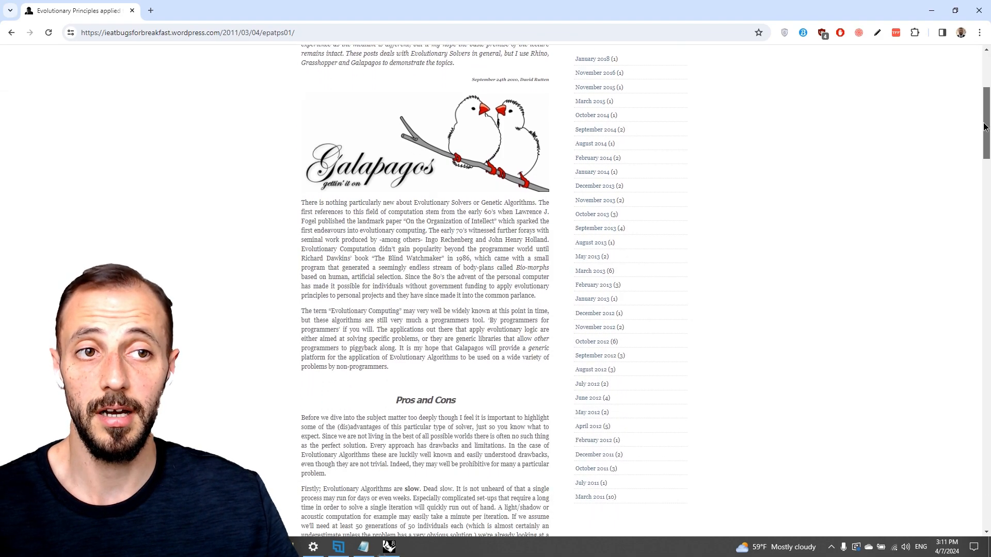
{"action": "scroll", "scroll_direction": "down", "scroll_amount": 3}
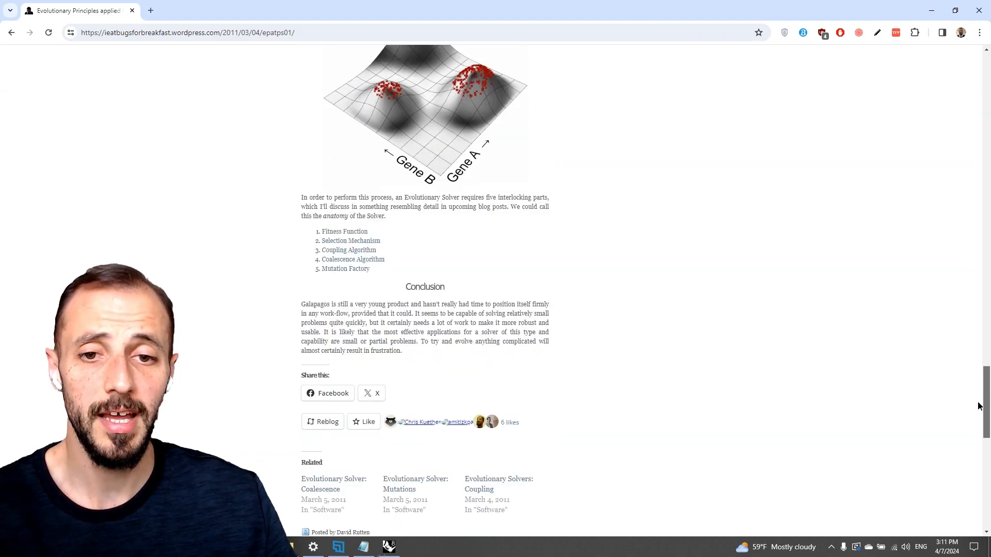
{"action": "scroll", "scroll_direction": "up", "scroll_amount": 3}
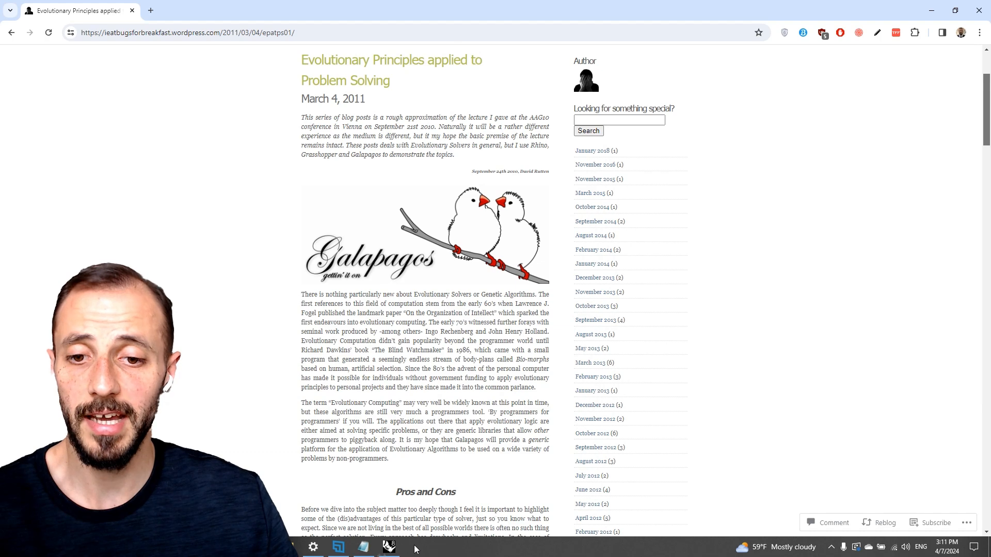
{"action": "left_click", "coordinate": [388, 547]}
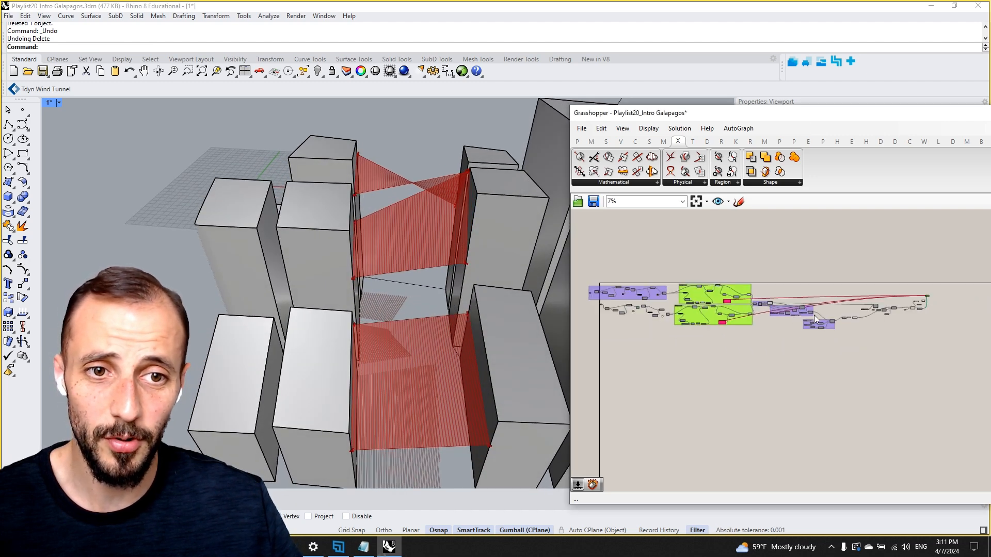
Zoom around the Grasshopper canvas to the parameter list and angle slider as canopies regenerate
{"action": "scroll", "scroll_direction": "up", "scroll_amount": 3}
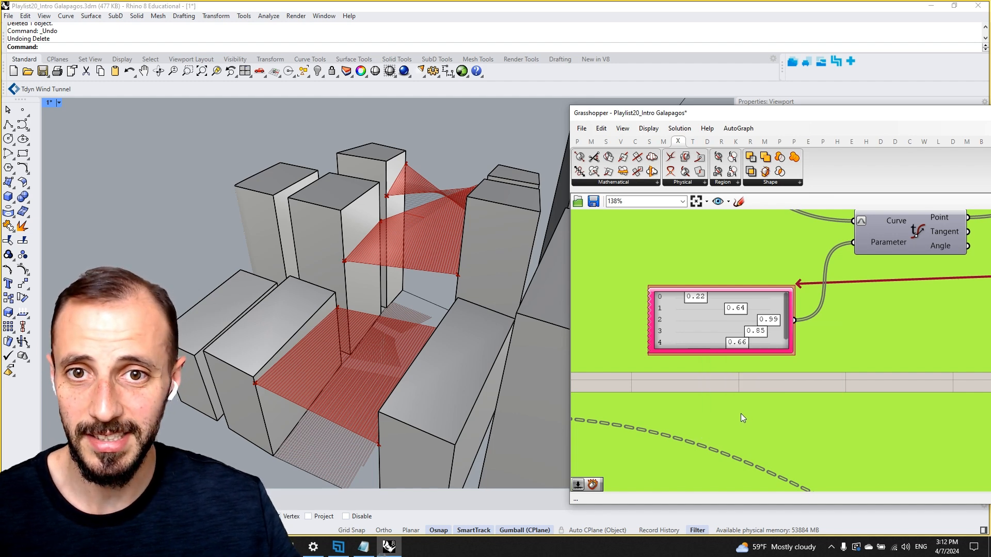
{"action": "scroll", "scroll_direction": "down", "scroll_amount": 3}
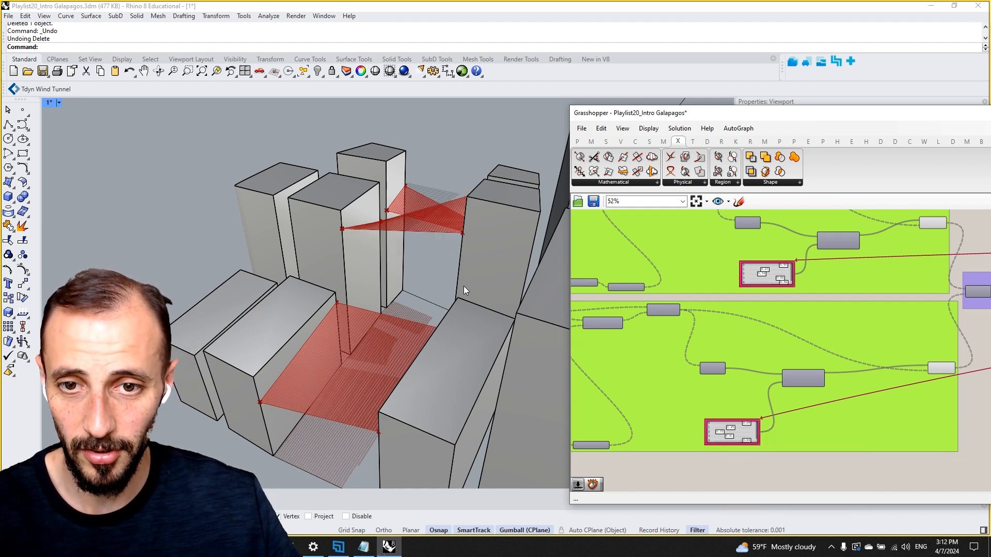
{"action": "scroll", "scroll_direction": "up", "scroll_amount": 3}
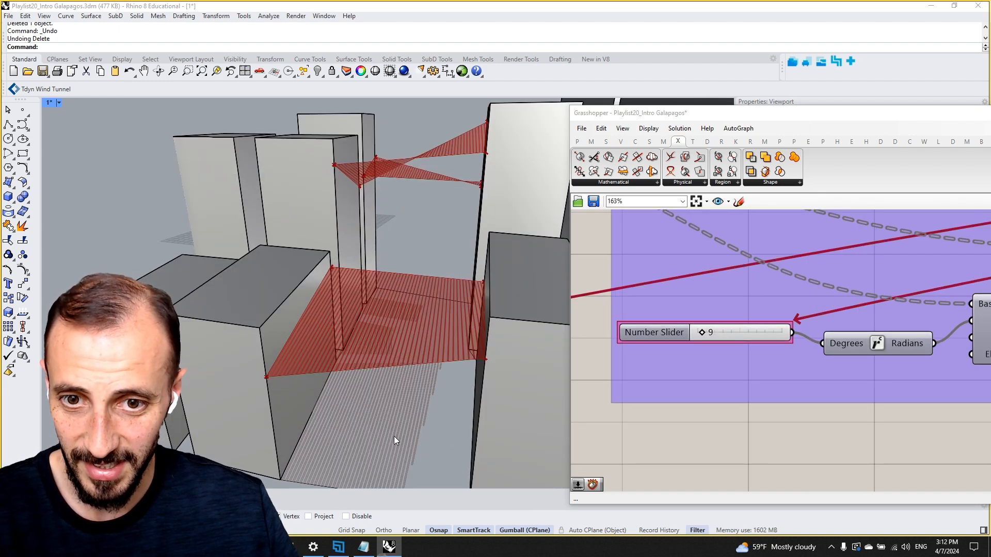
{"action": "scroll", "scroll_direction": "down", "scroll_amount": 3}
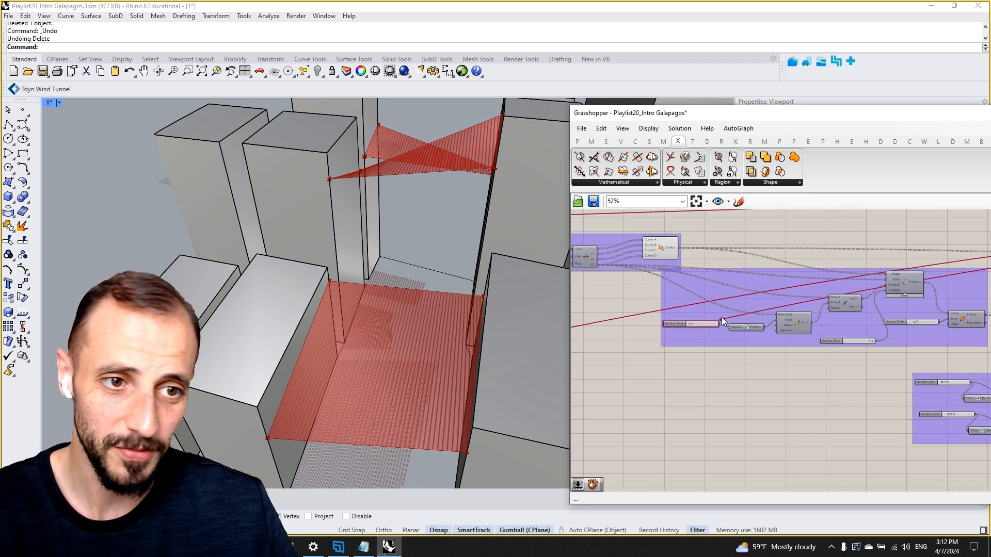